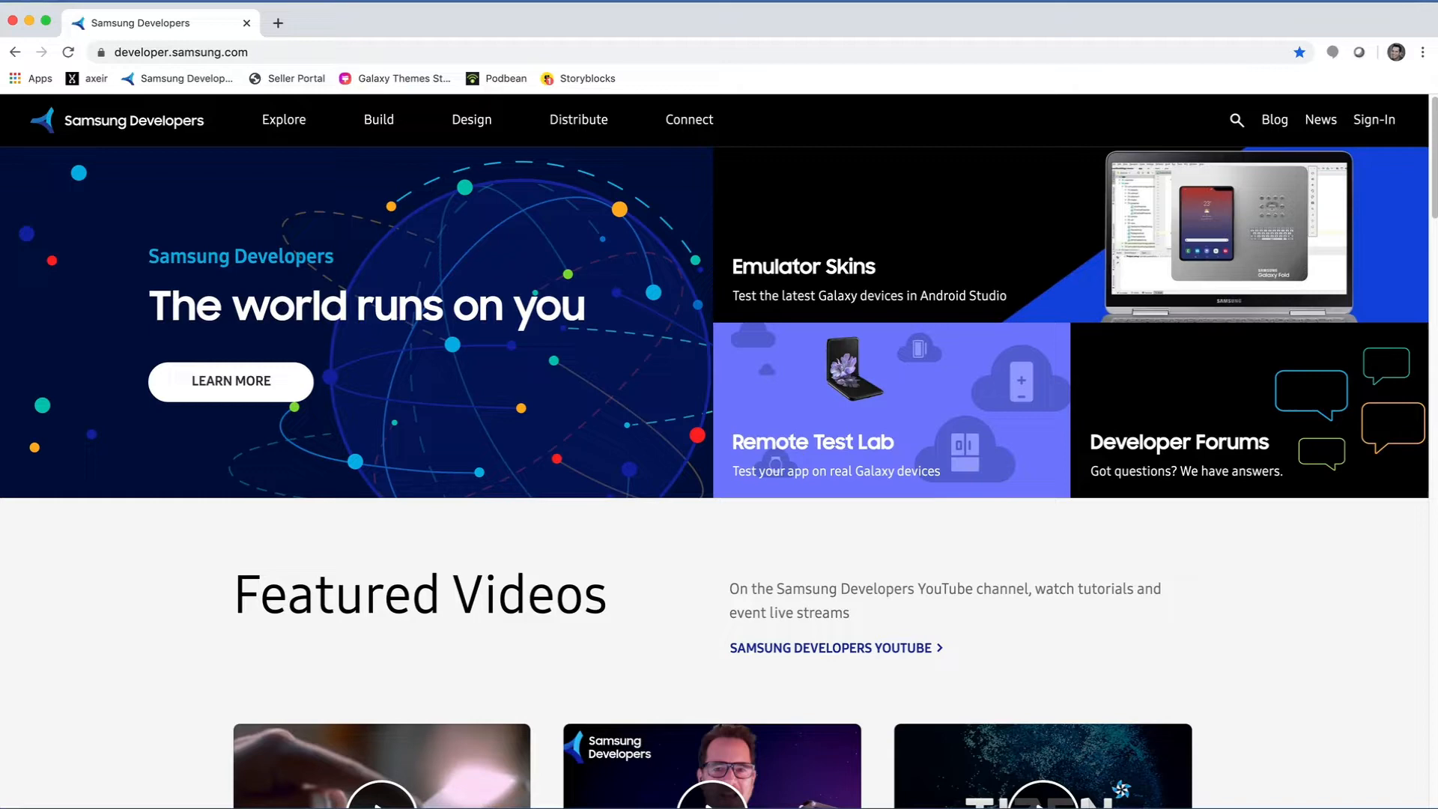
# Open the Samsung developer forums from the Connect menu.
pyautogui.click(689, 120)
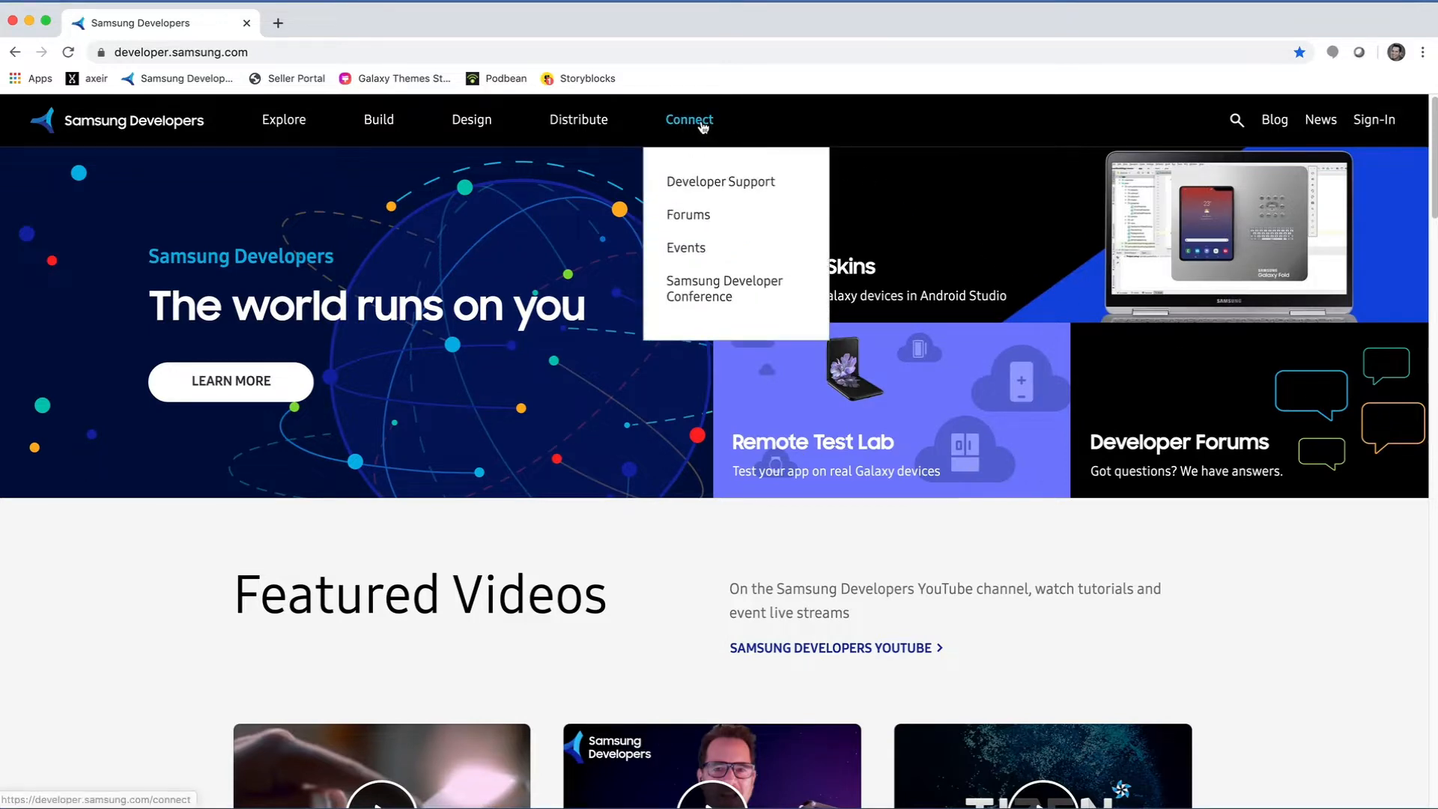
pyautogui.moveTo(702, 202)
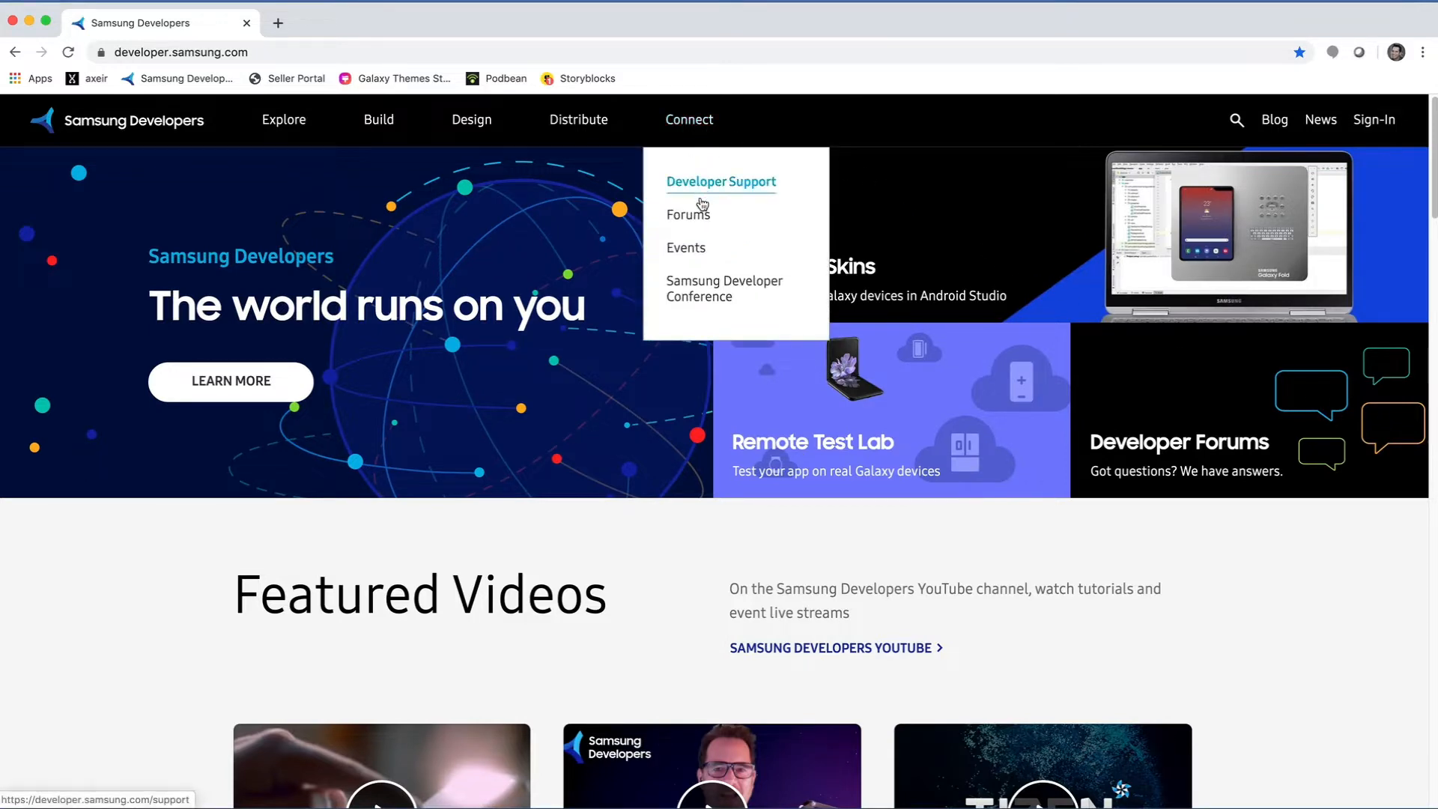
pyautogui.click(687, 214)
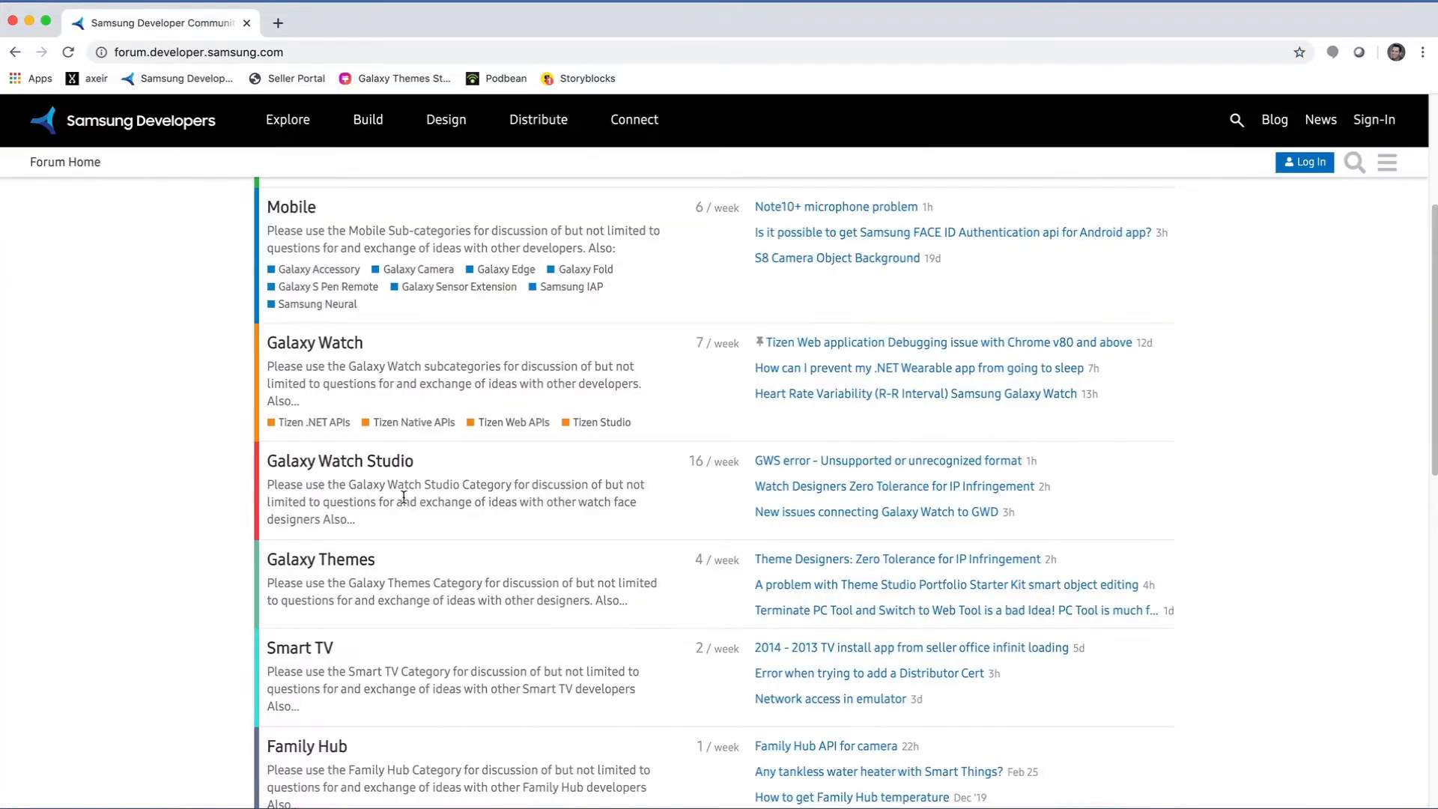
# Open the Galaxy Watch Studio forum category and log in.
pyautogui.click(339, 460)
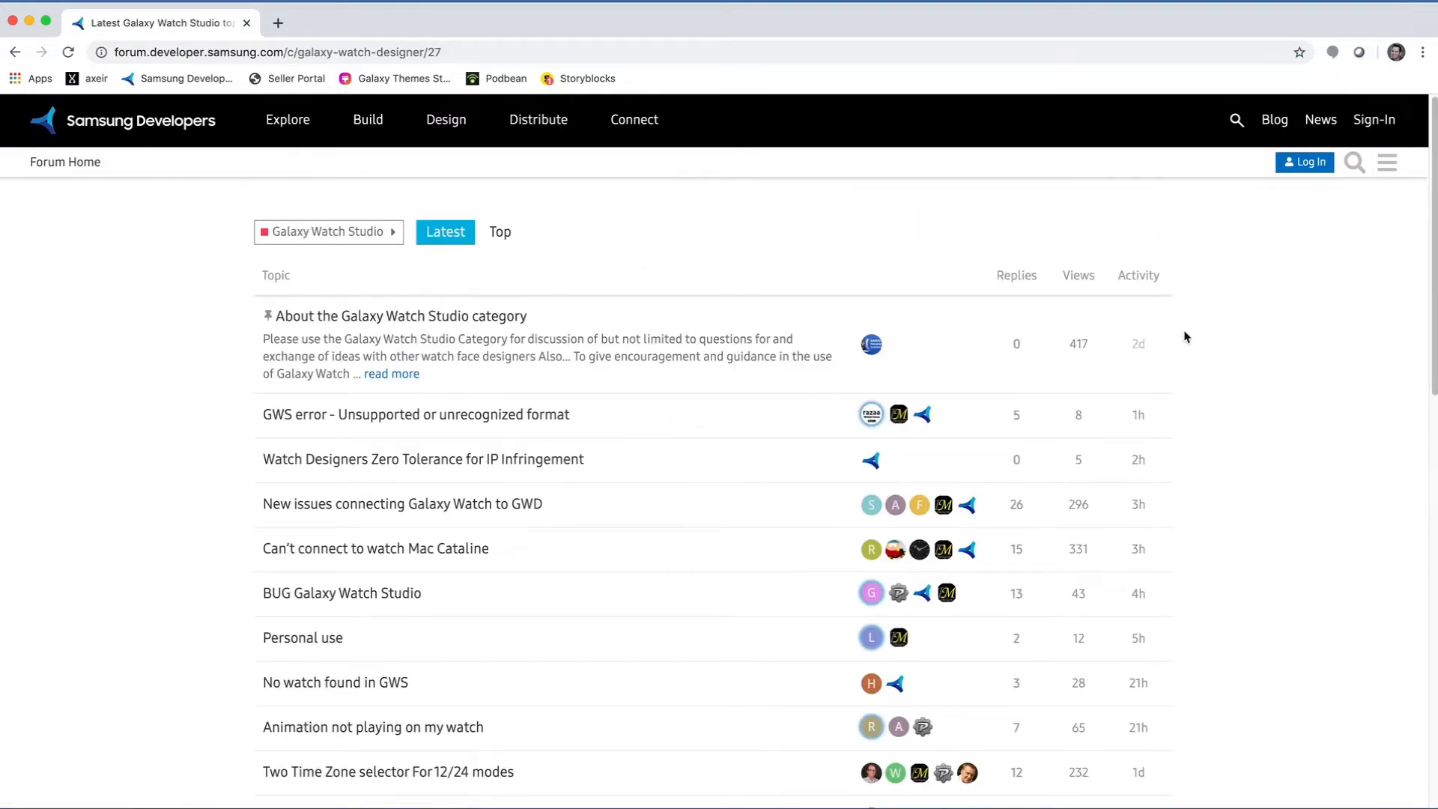
pyautogui.moveTo(1316, 310)
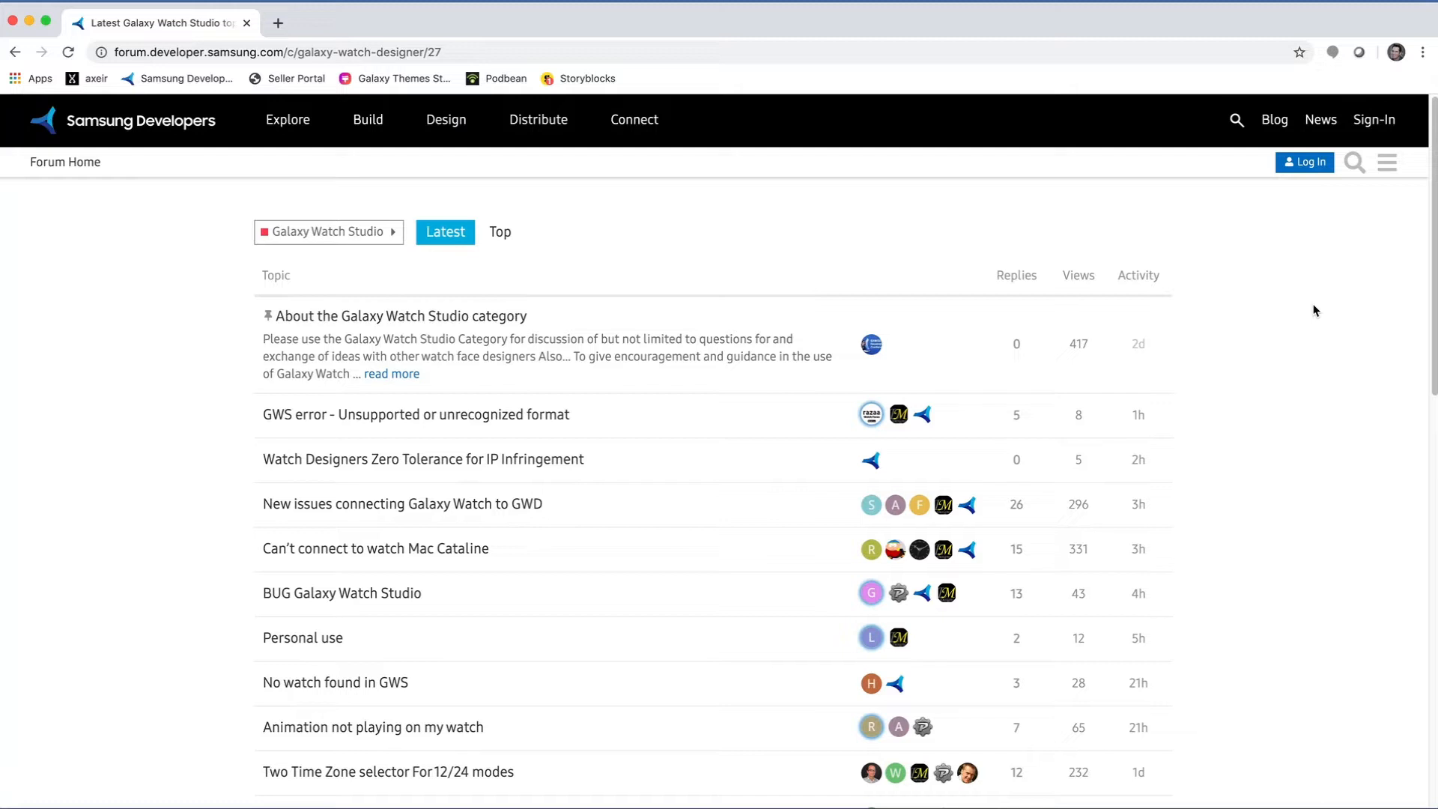
pyautogui.click(1304, 161)
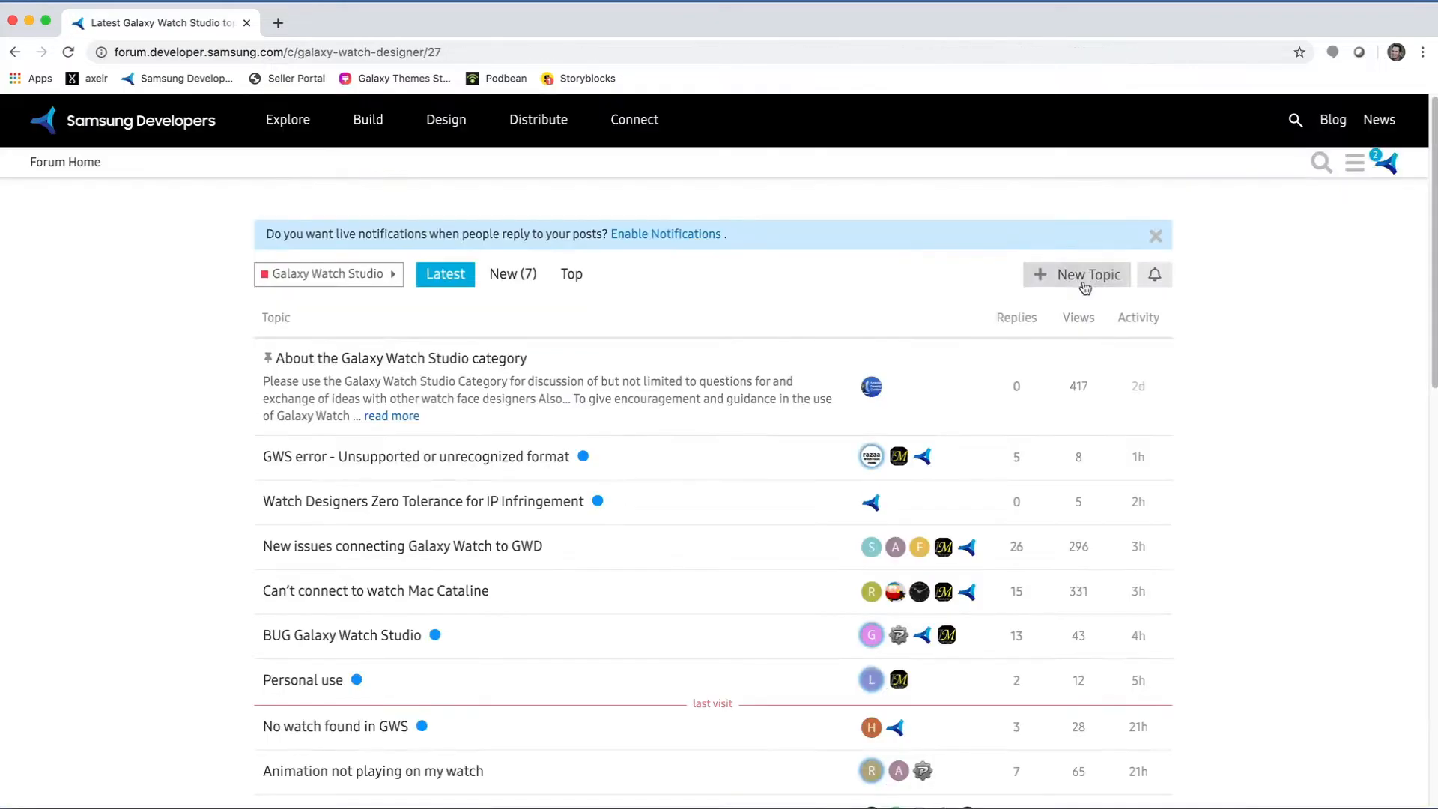
# Start a new Galaxy Watch Studio forum topic draft.
pyautogui.click(1088, 275)
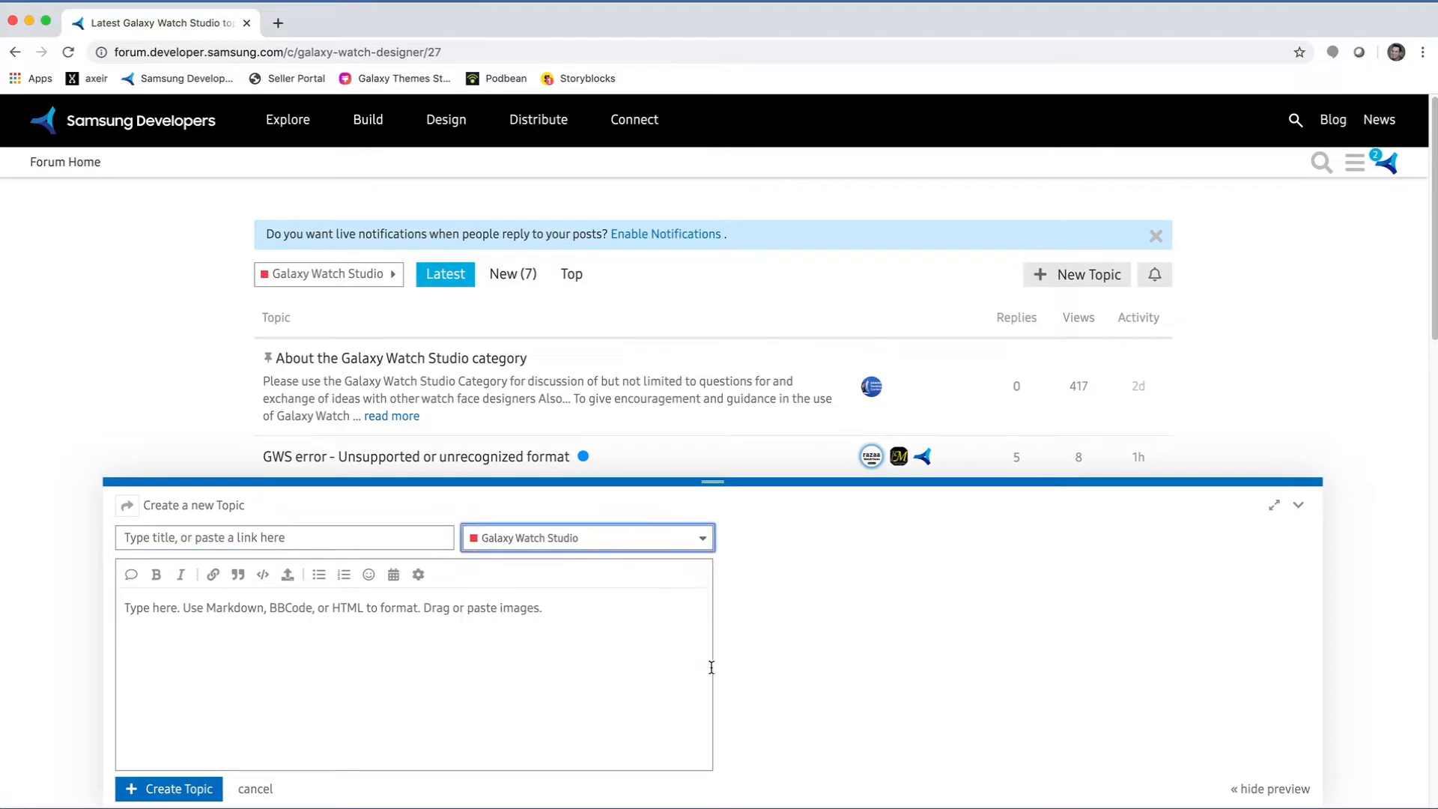
pyautogui.moveTo(973, 654)
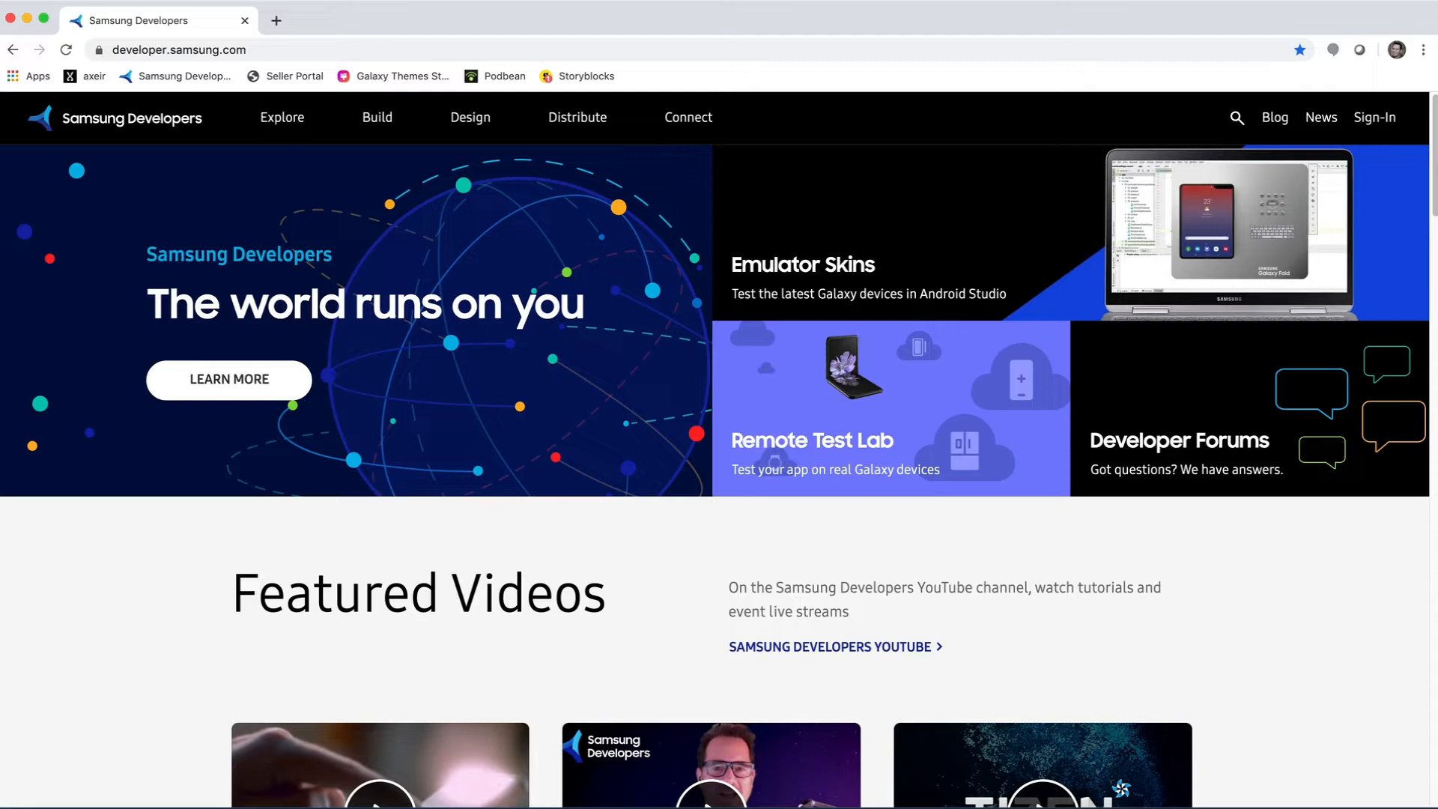
# Go to Connect > Developer Support and open the empty Send Request form.
pyautogui.click(185, 50)
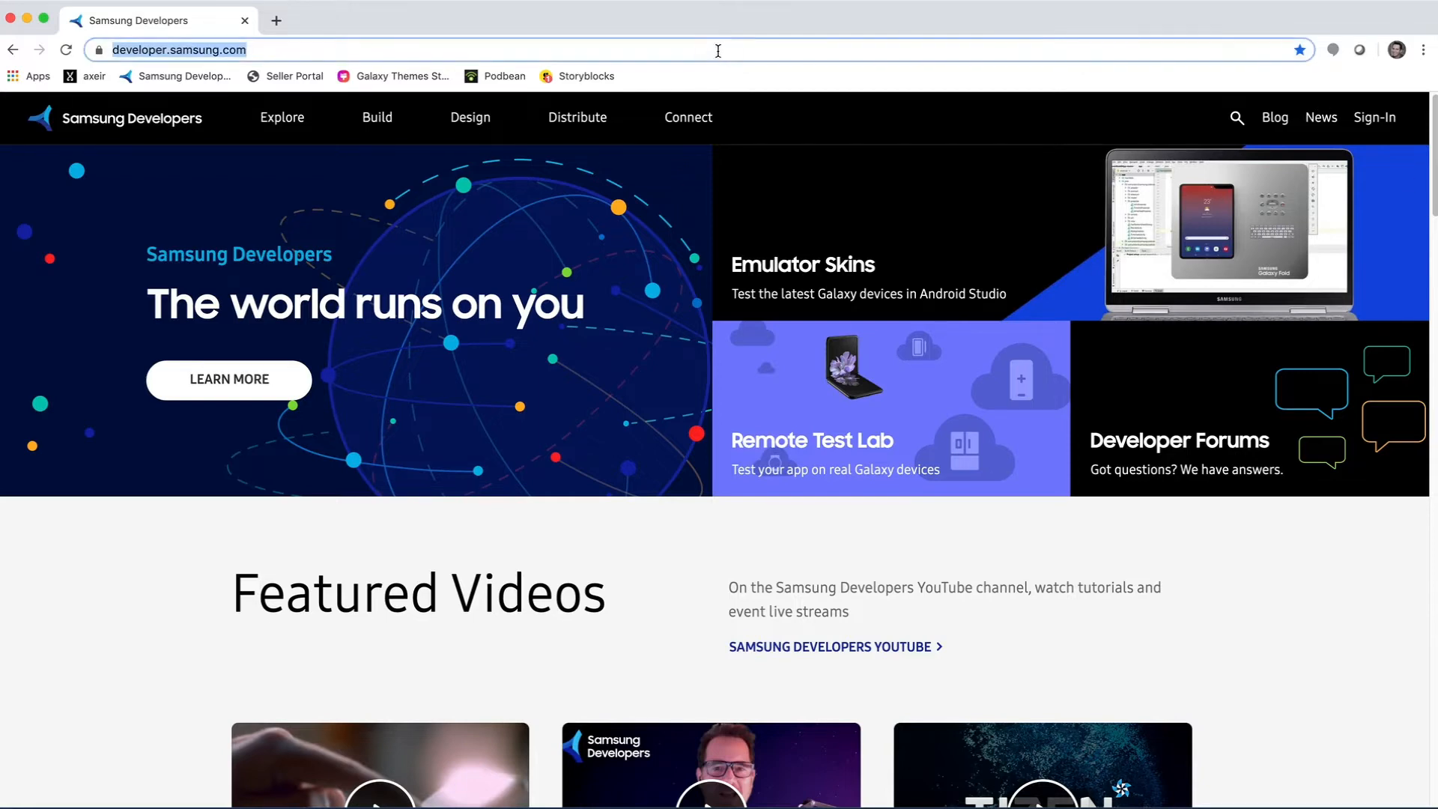
pyautogui.click(689, 117)
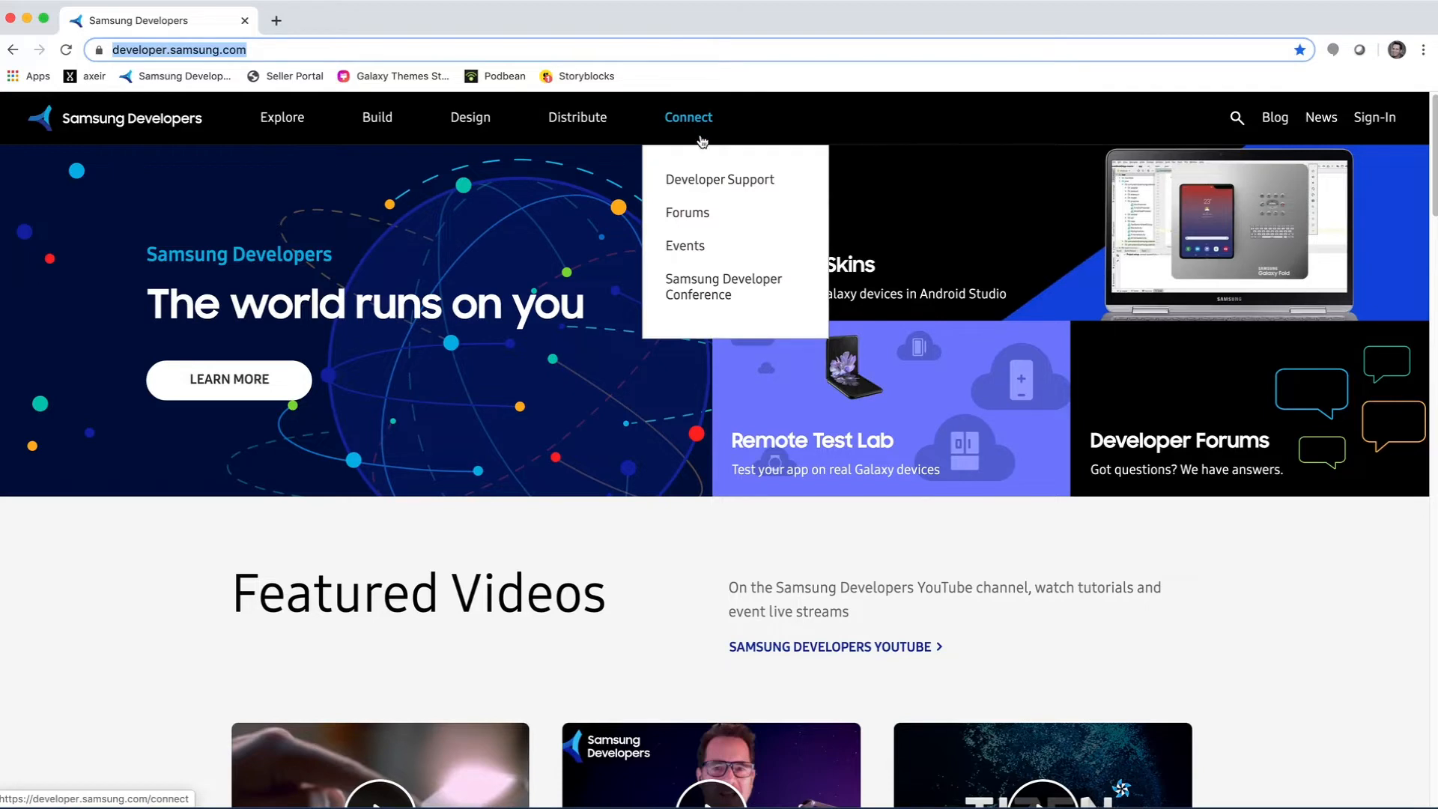
pyautogui.click(719, 179)
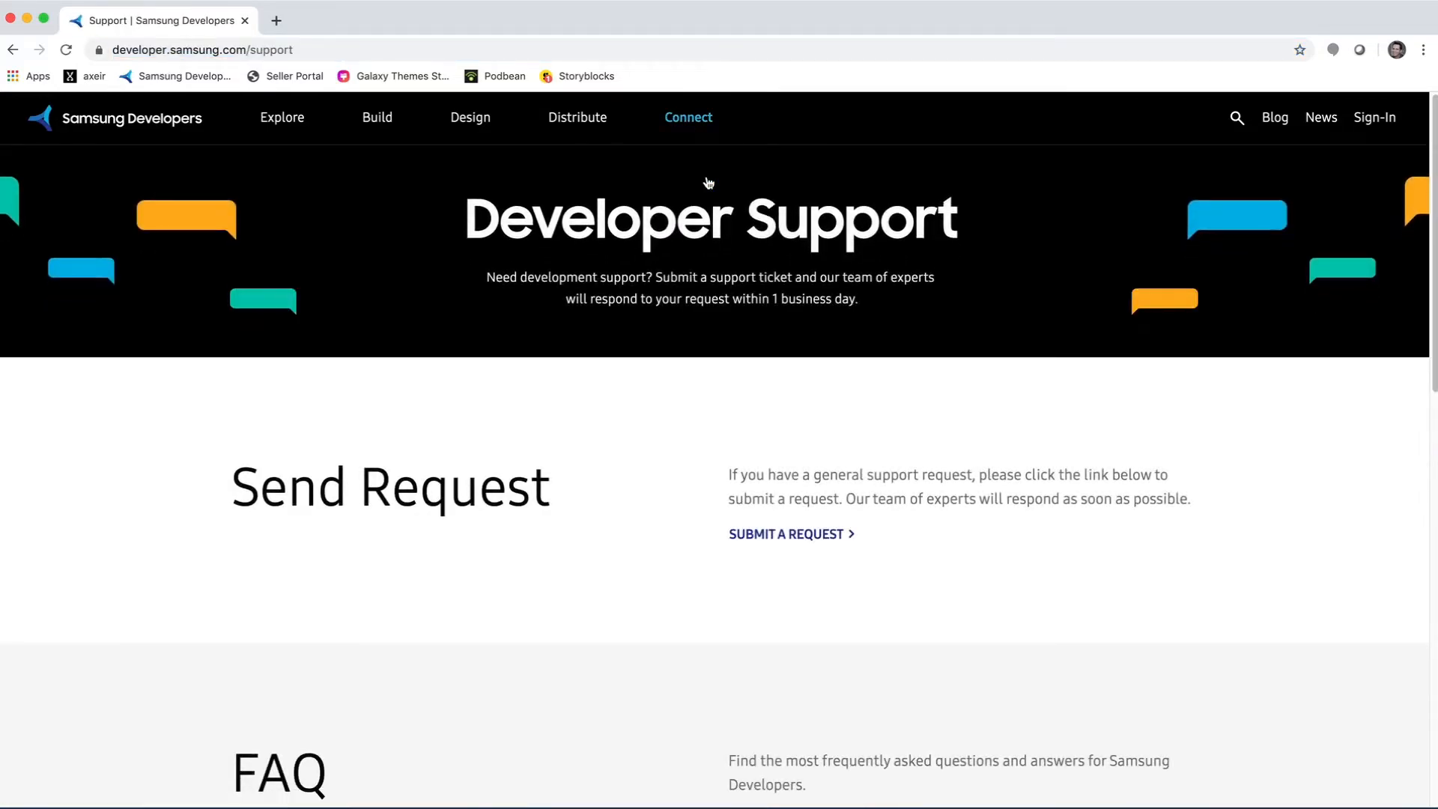
pyautogui.moveTo(797, 545)
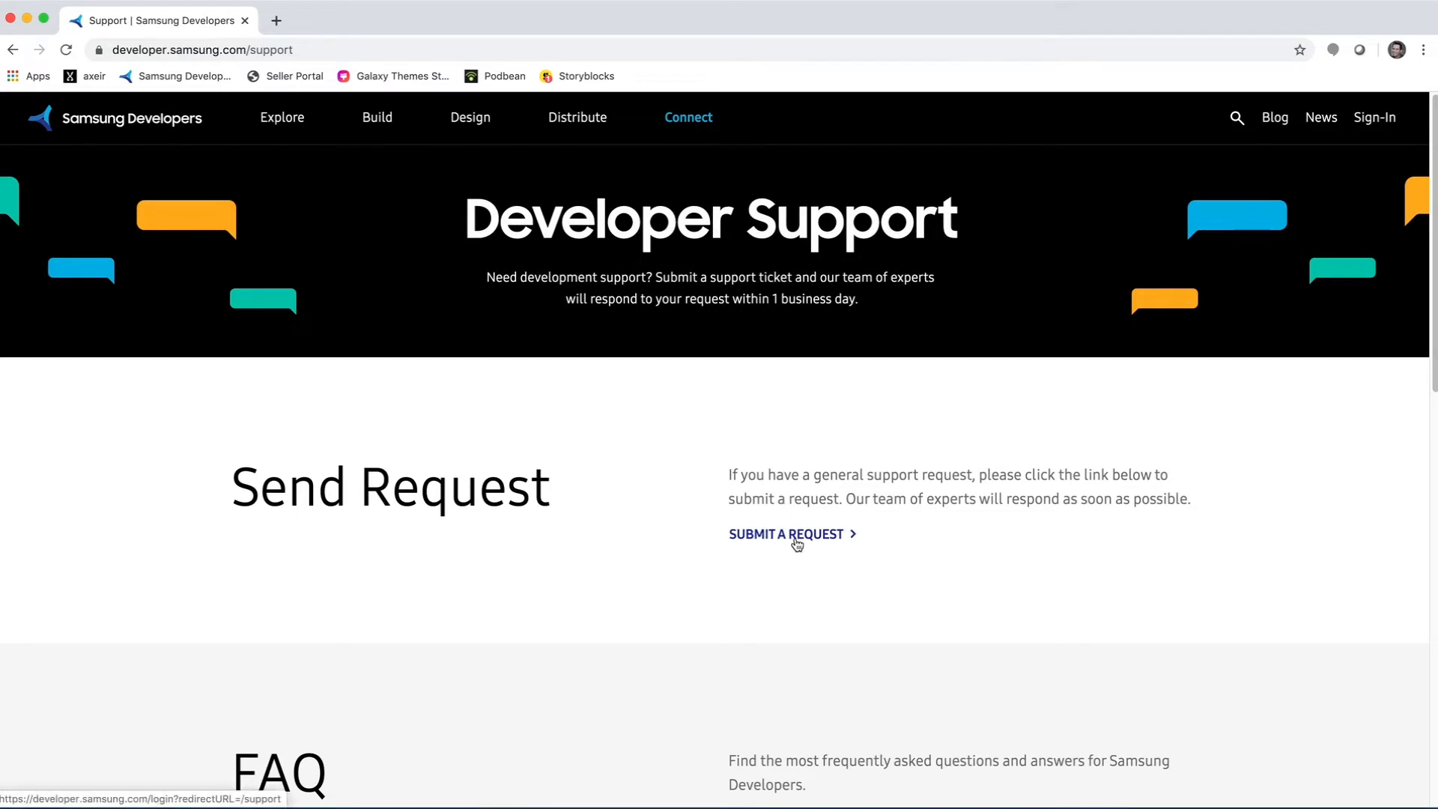
pyautogui.click(787, 534)
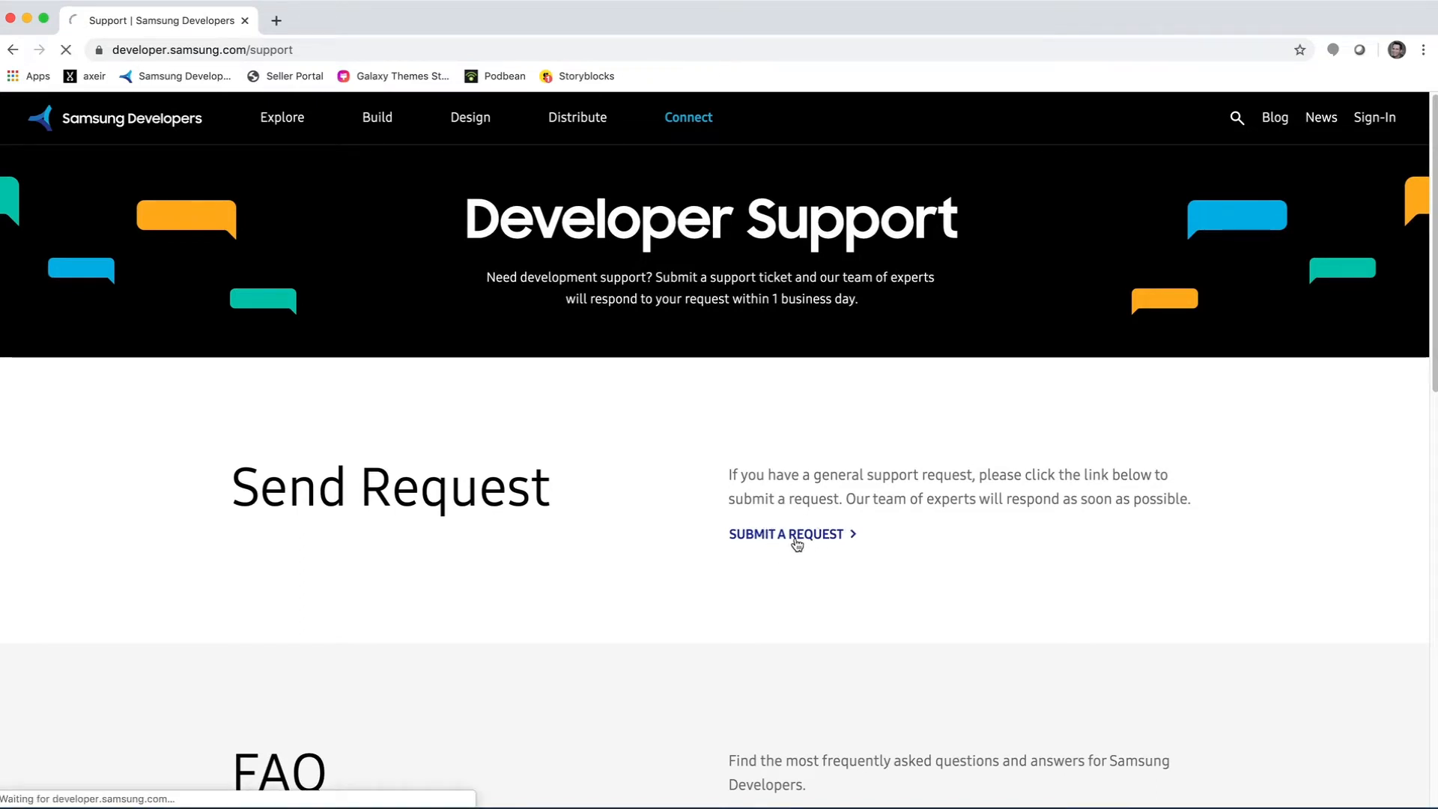
pyautogui.click(786, 535)
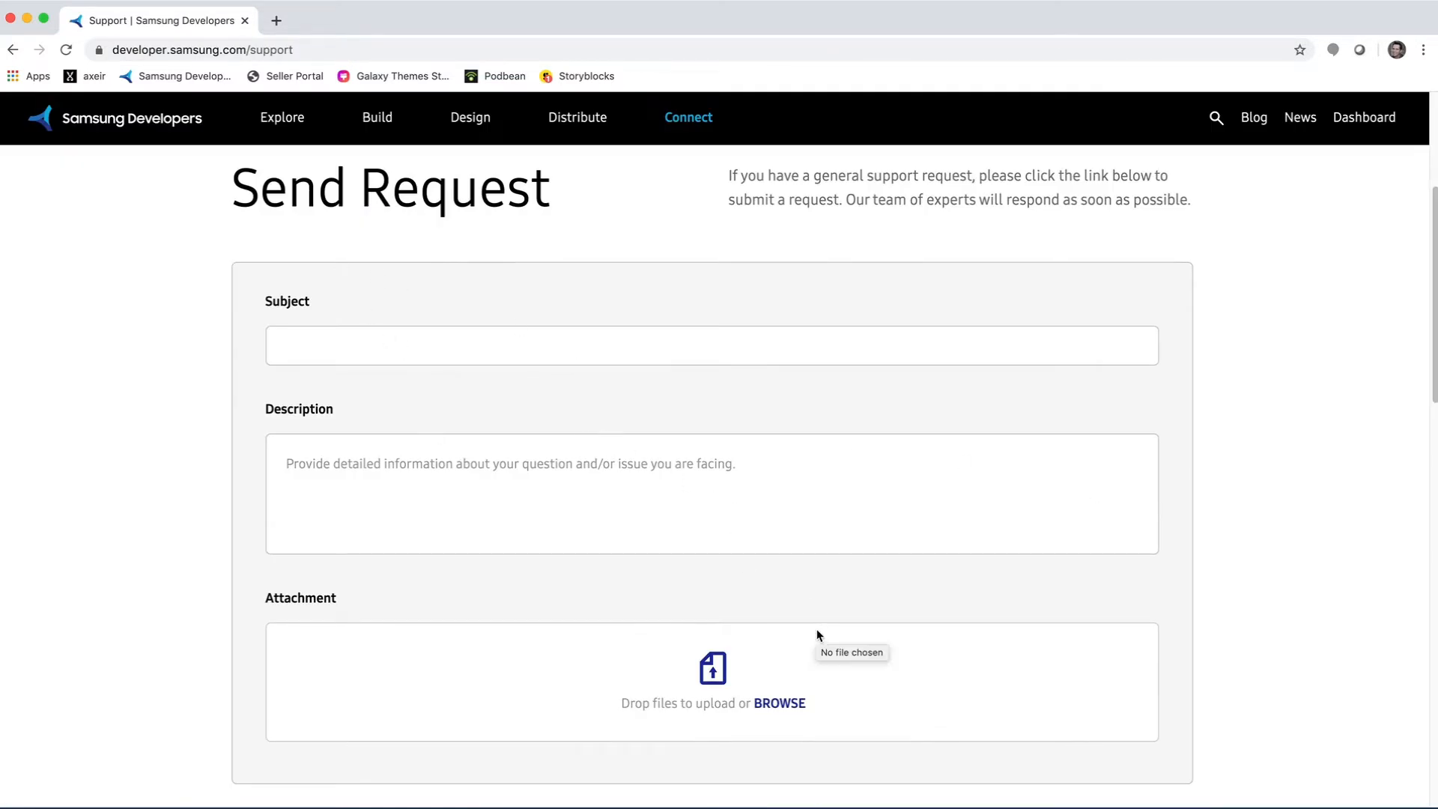
# Review the support request form down to SUBMIT, then go to Seller Portal via bookmark.
pyautogui.scroll(-3)
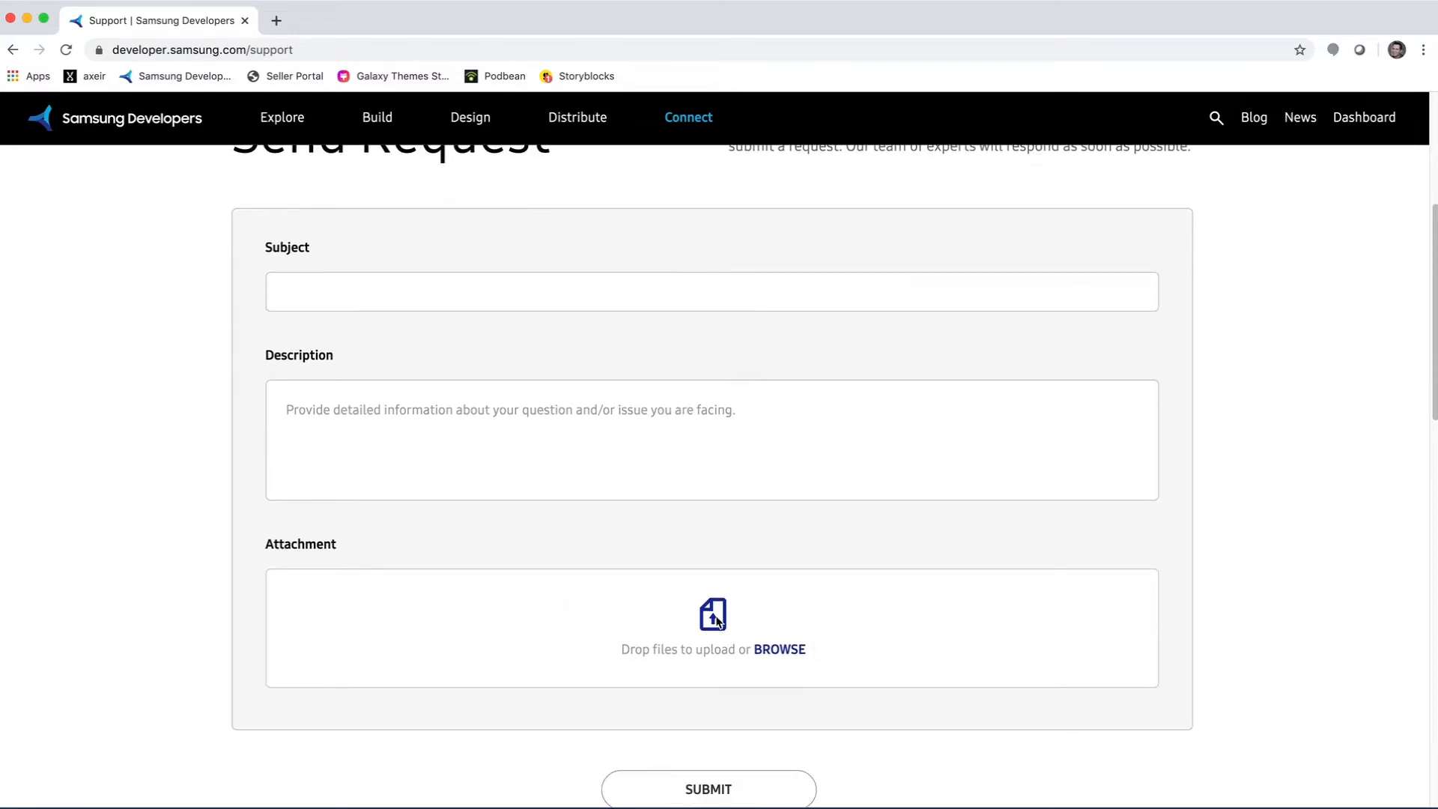
pyautogui.scroll(-3)
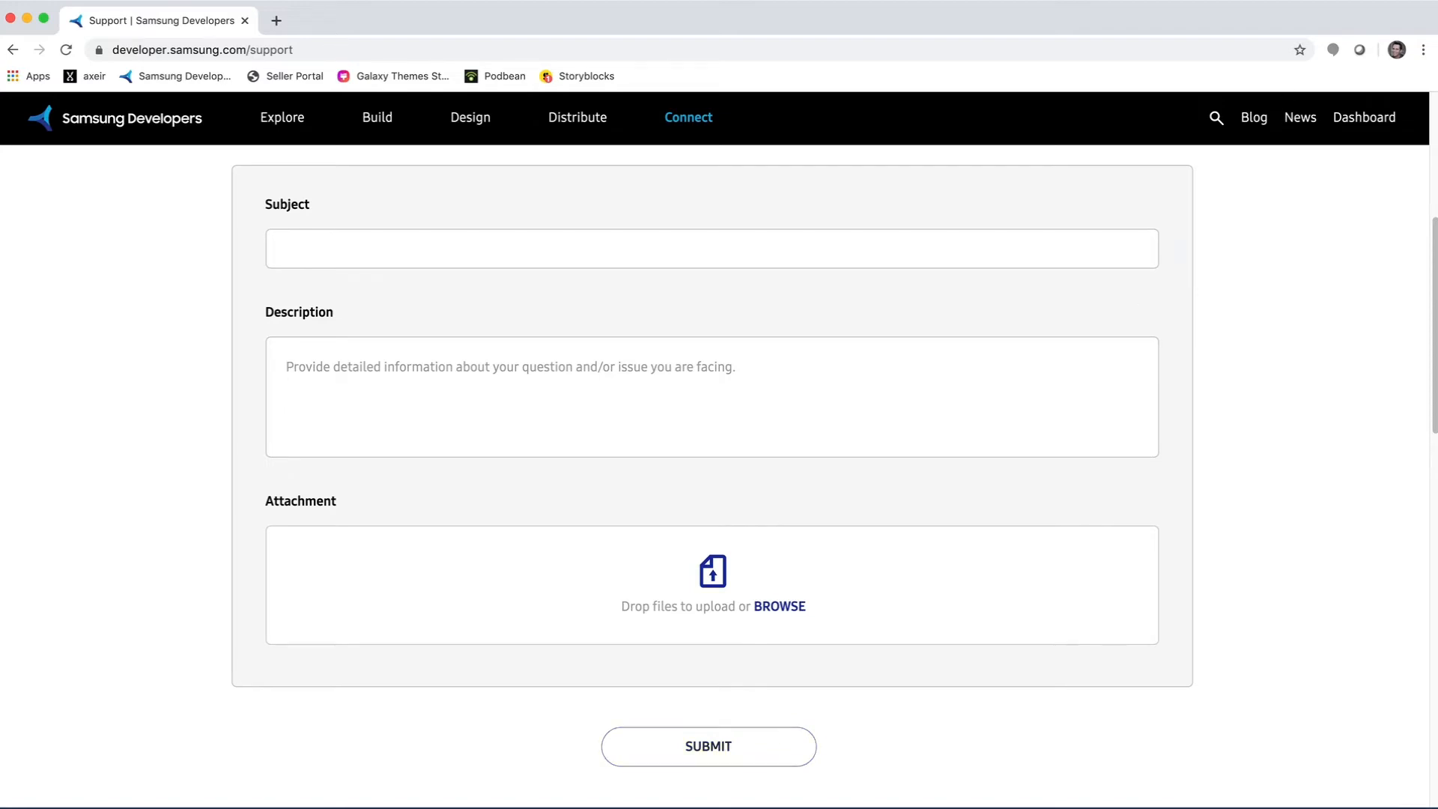
pyautogui.click(293, 76)
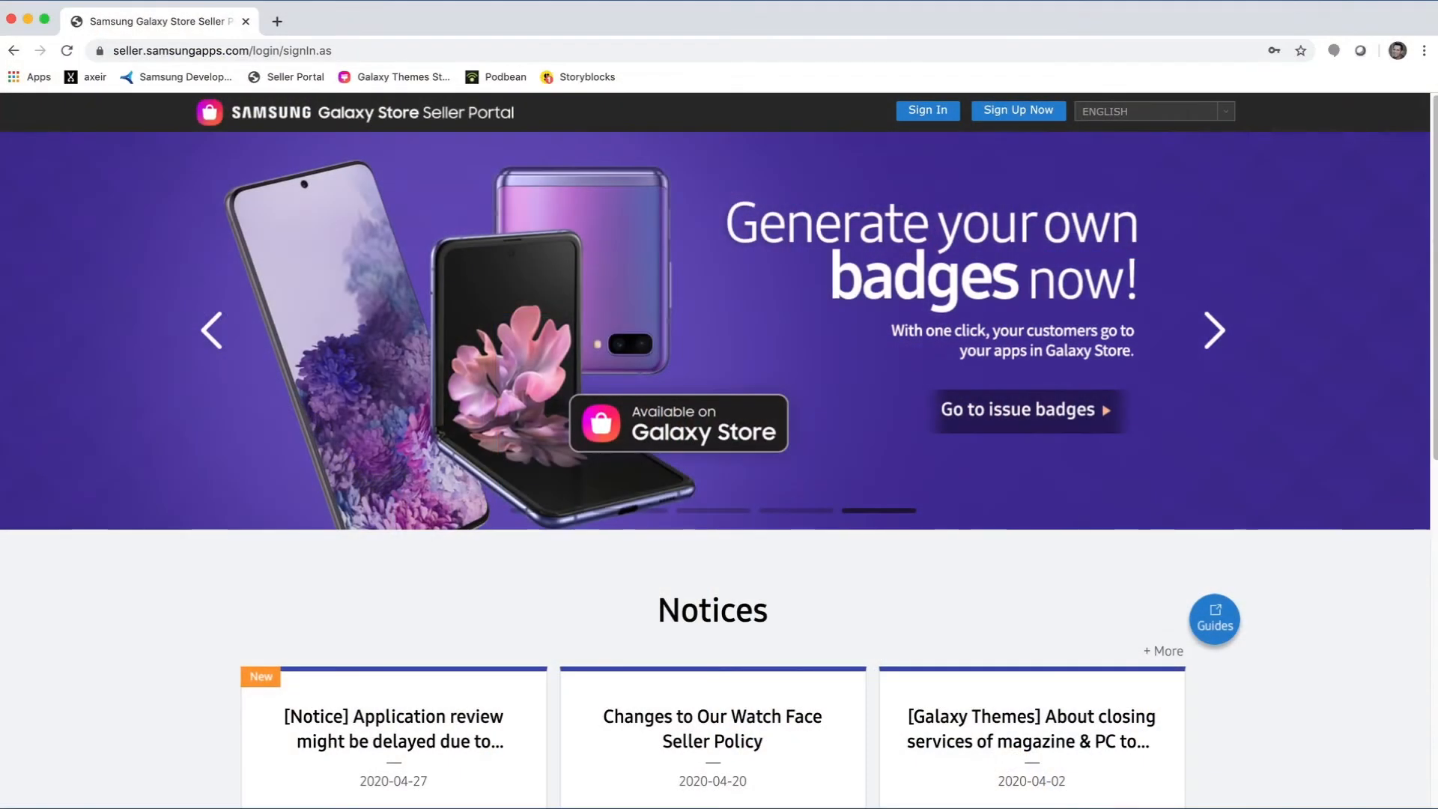
# Open help.content.samsung.com developer support in a new tab from the Seller Portal.
pyautogui.click(1214, 329)
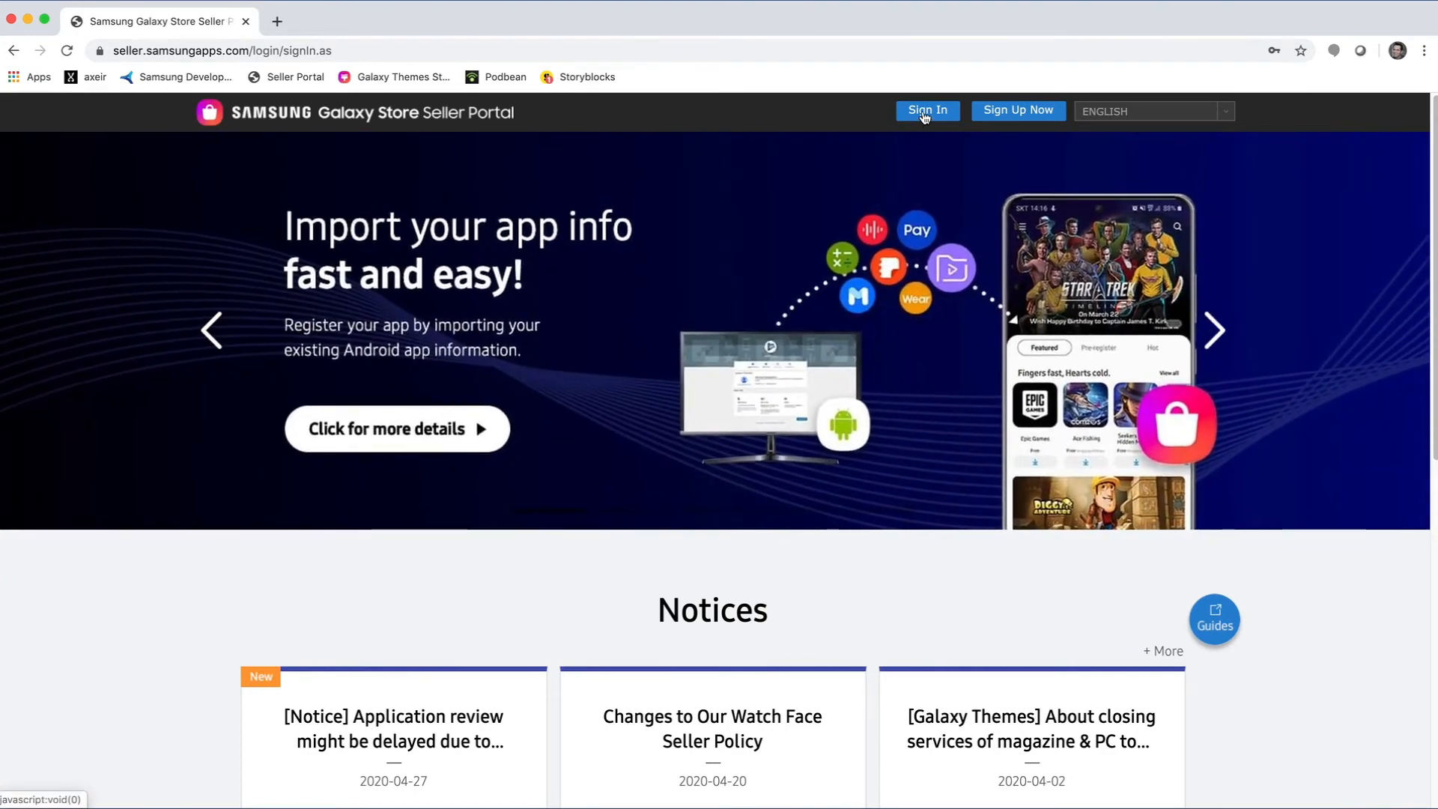
pyautogui.click(927, 110)
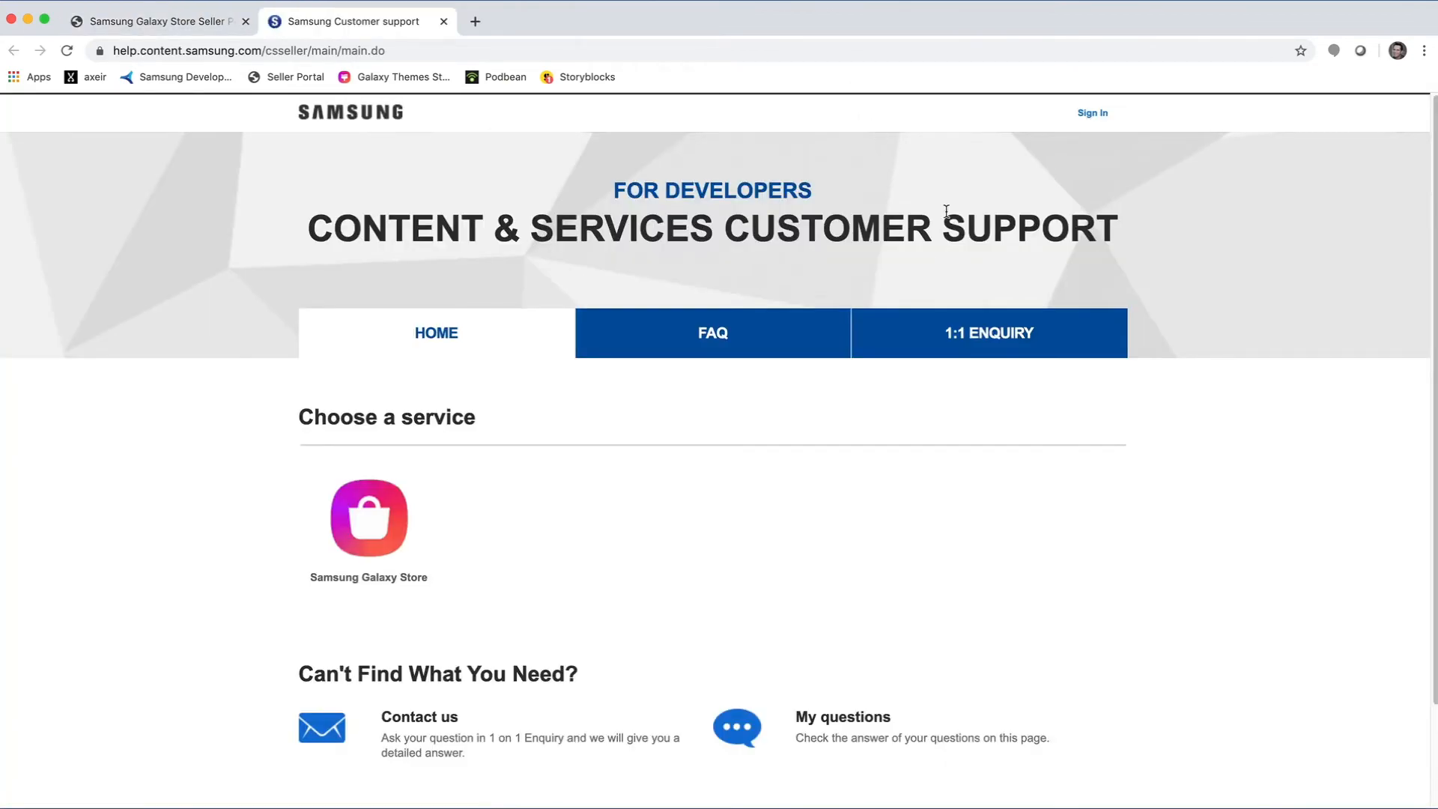
# Open the 1:1 ENQUIRY Contact us form and scroll down to Submit.
pyautogui.click(989, 333)
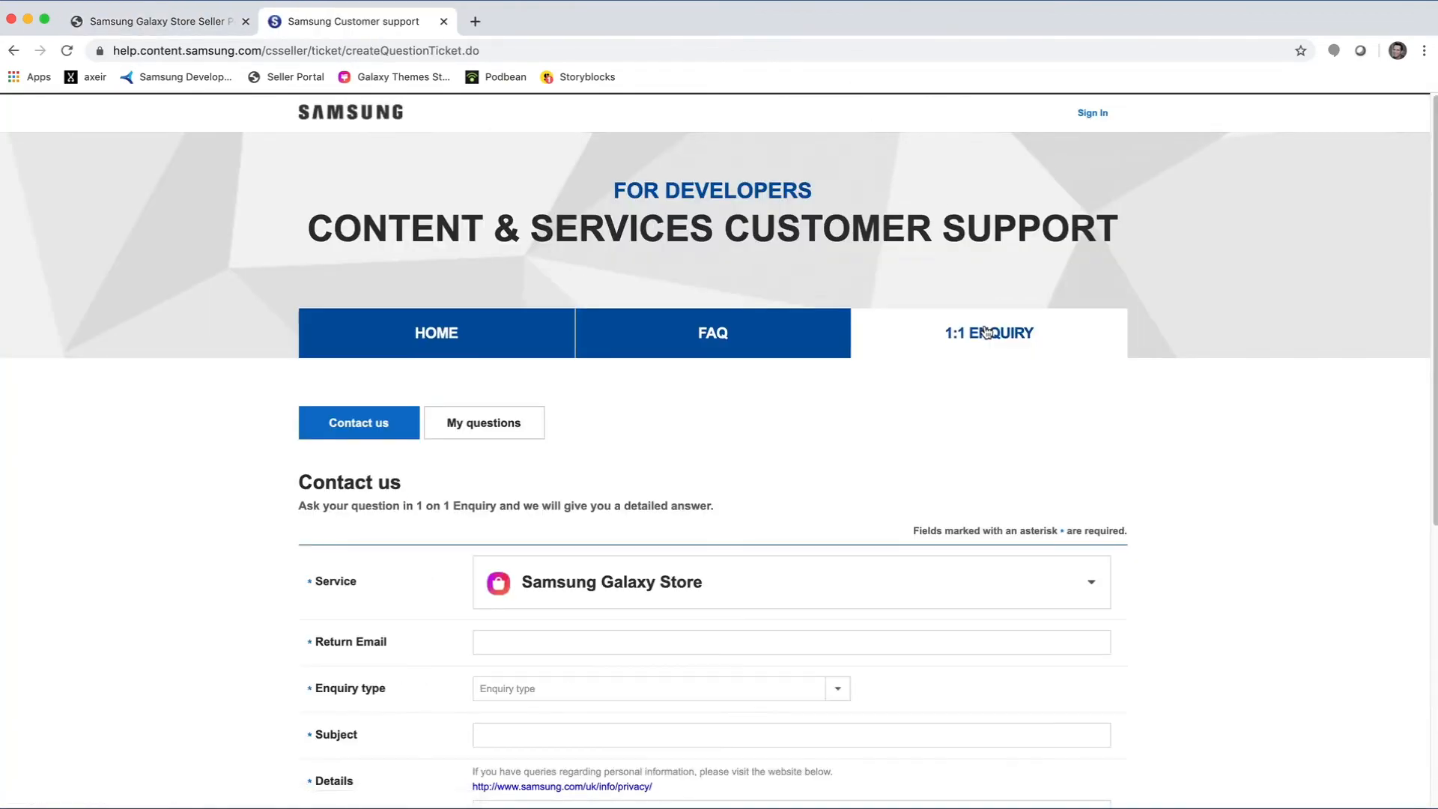
pyautogui.scroll(-3)
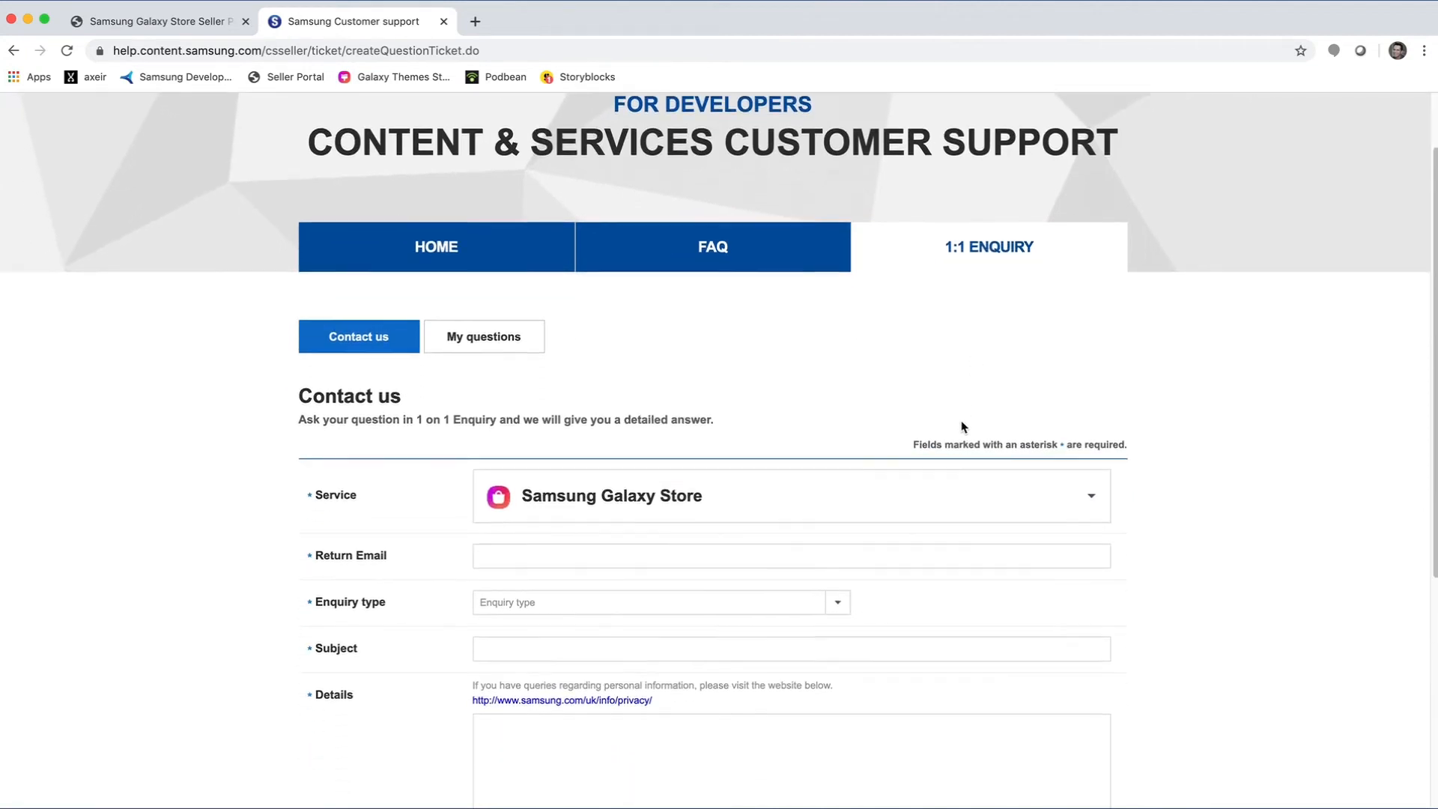
pyautogui.scroll(-3)
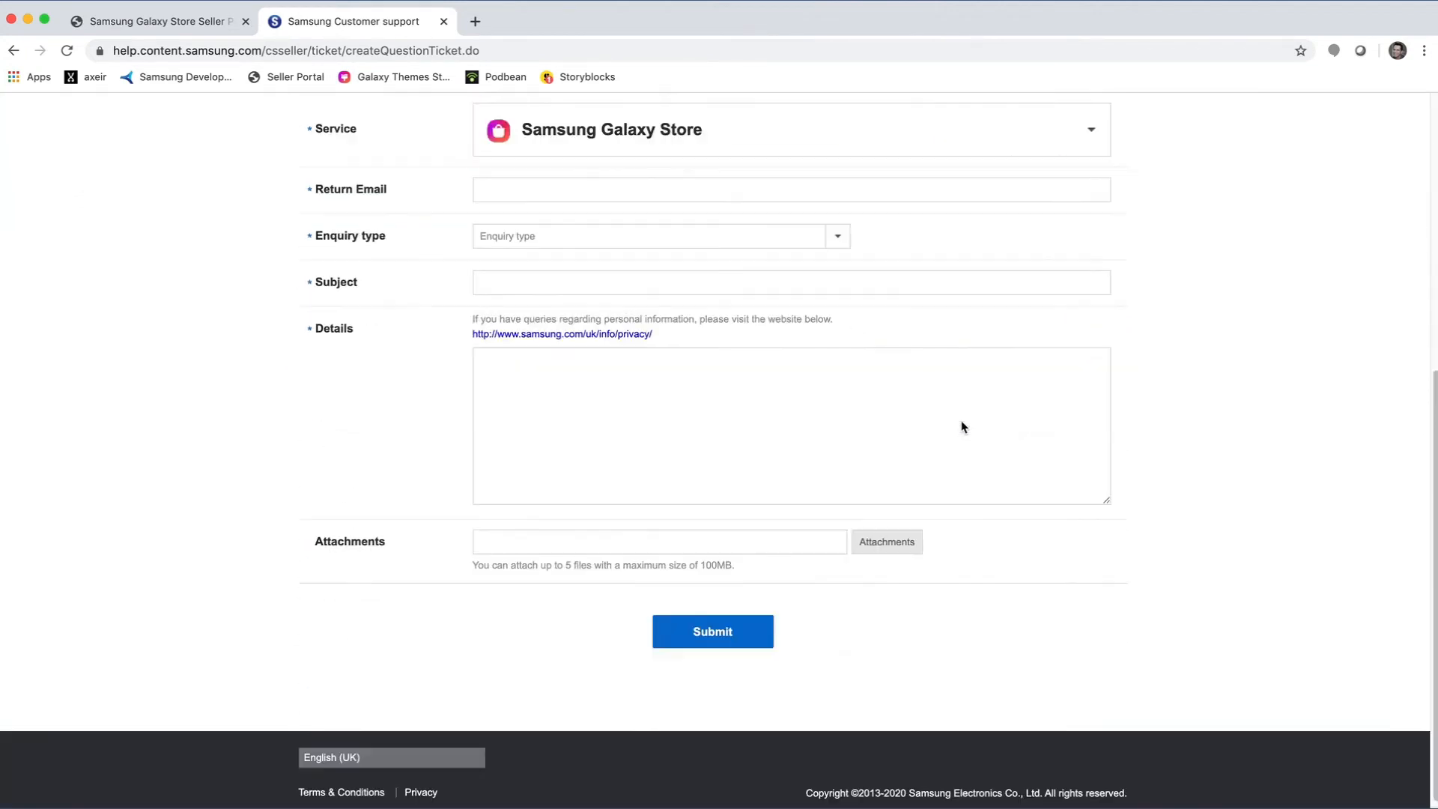